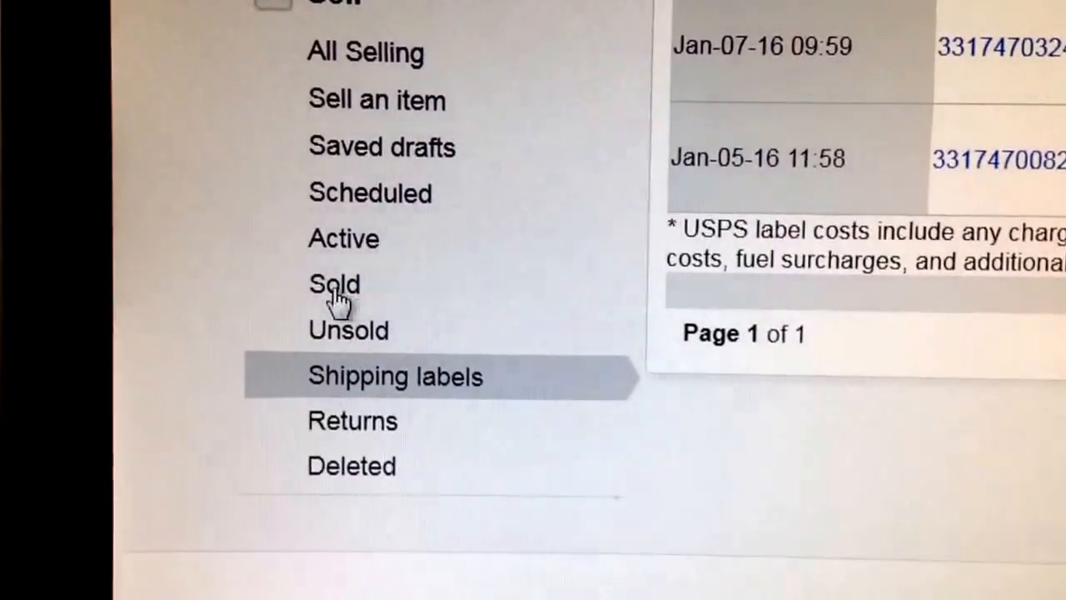
mouse_move(479, 424)
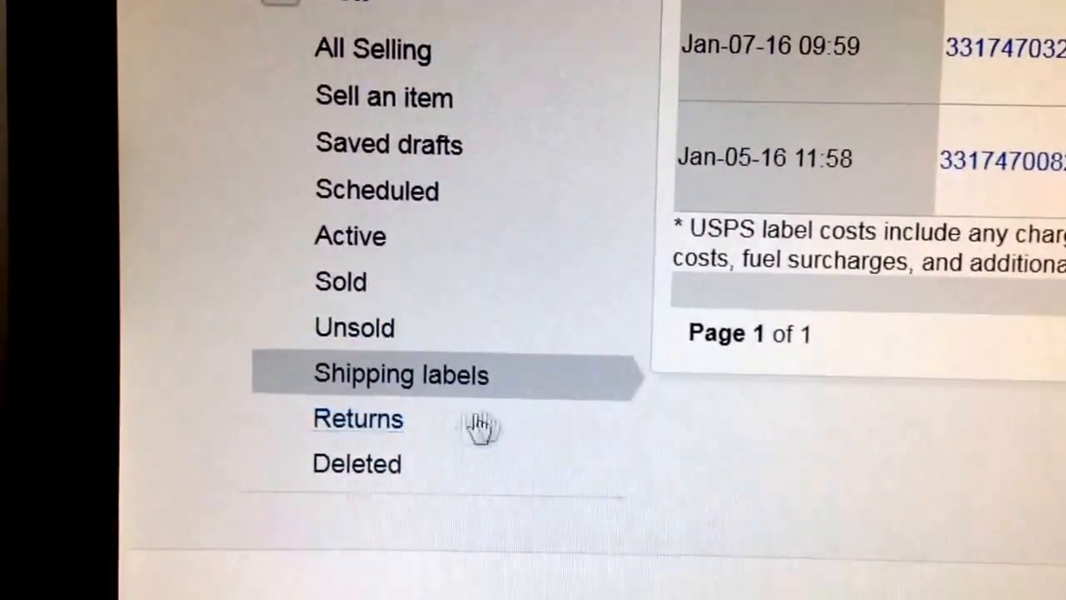